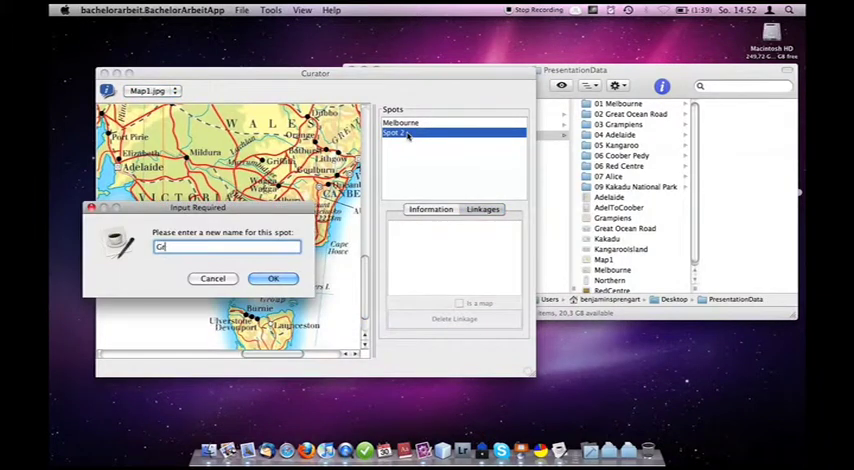
Name the new spot 'Great Ocean Road'
text(Great Ocean)
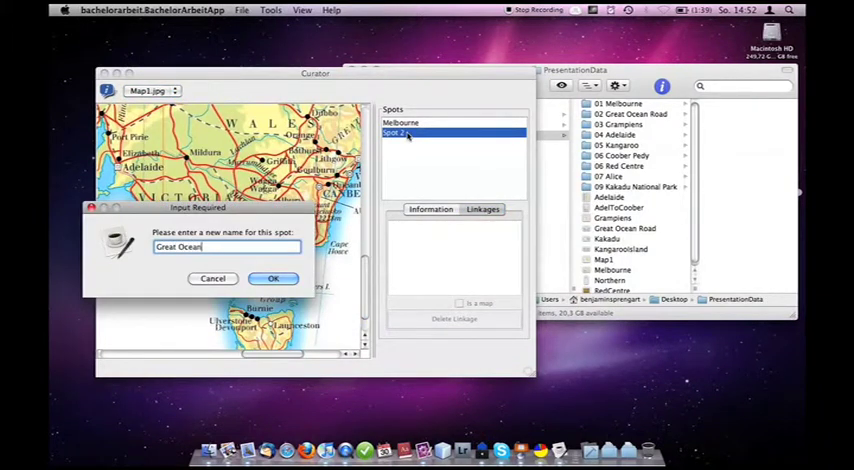
text(Road)
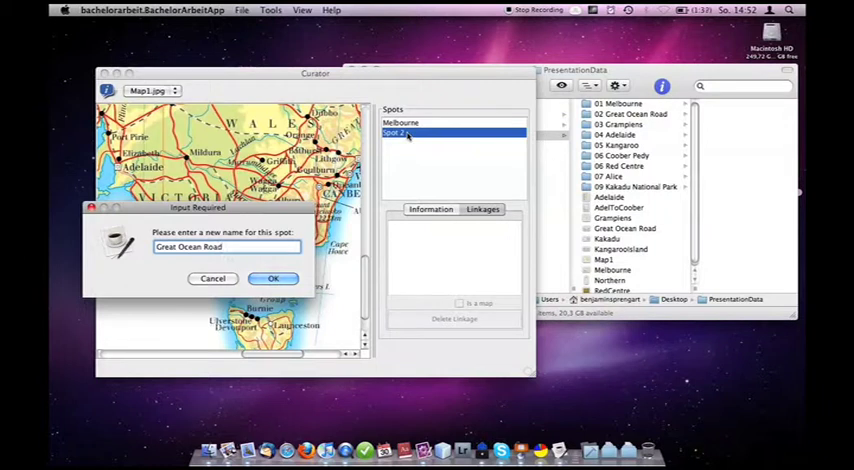
click(272, 278)
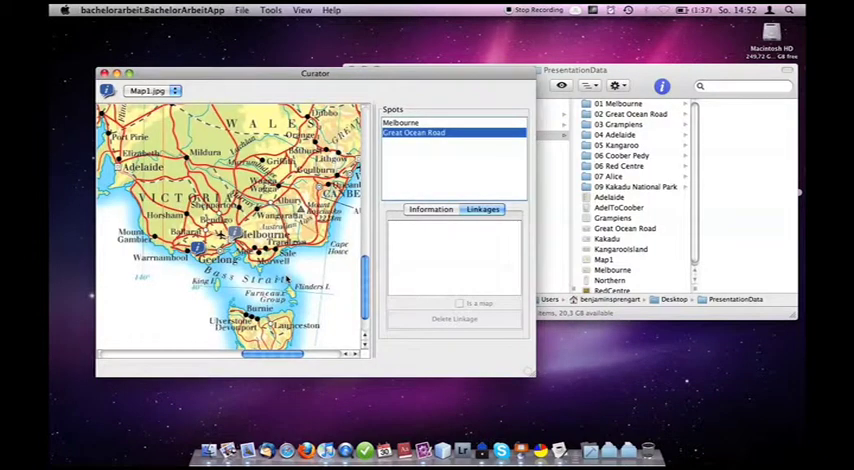
mouse_move(632, 232)
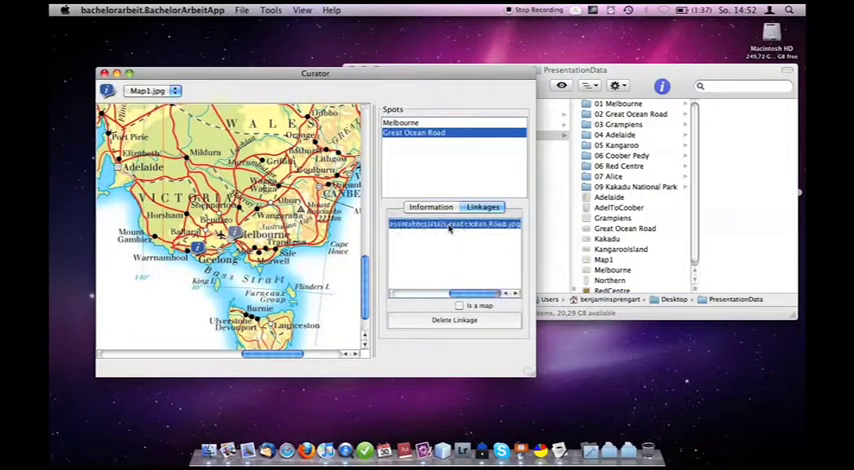
Mark the linked Great Ocean Road file as a map
click(460, 304)
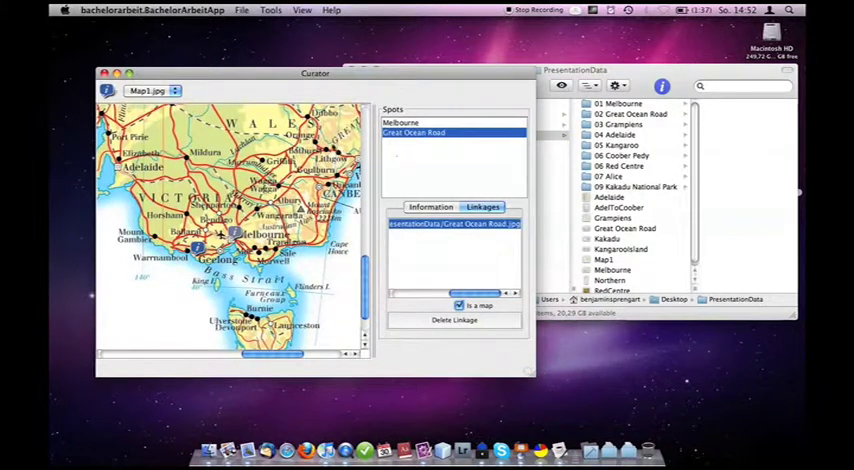
click(270, 8)
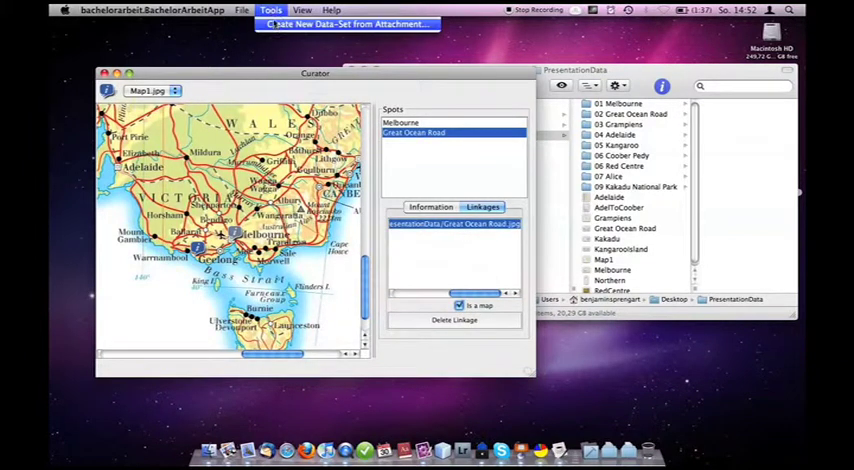
Create a new data set from the Melbourne attachment and bring its map to front
click(348, 24)
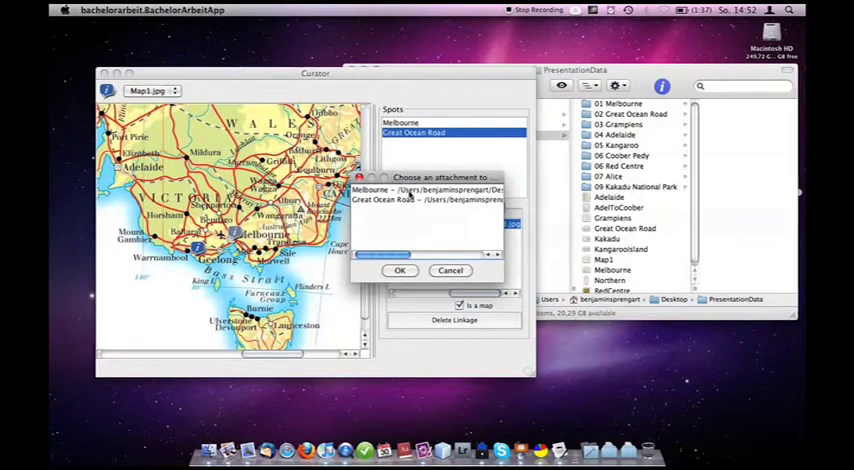
click(400, 270)
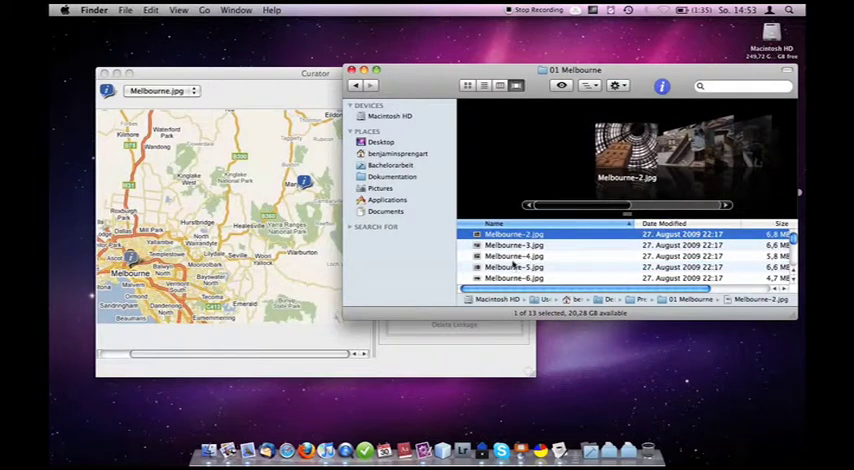
click(512, 278)
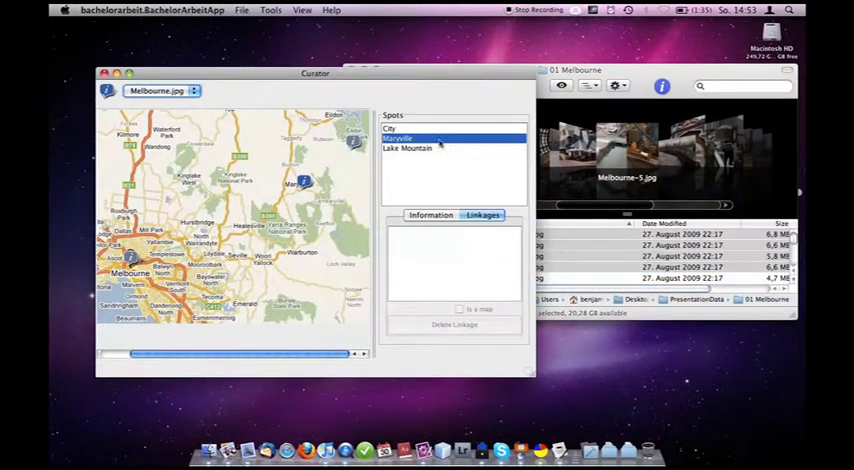
Review the files linked to the City and Lake Mountain spots
click(396, 128)
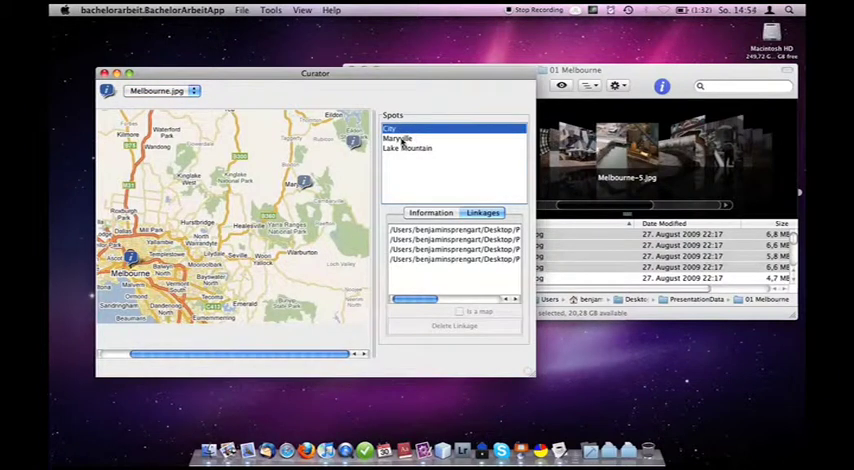
click(398, 138)
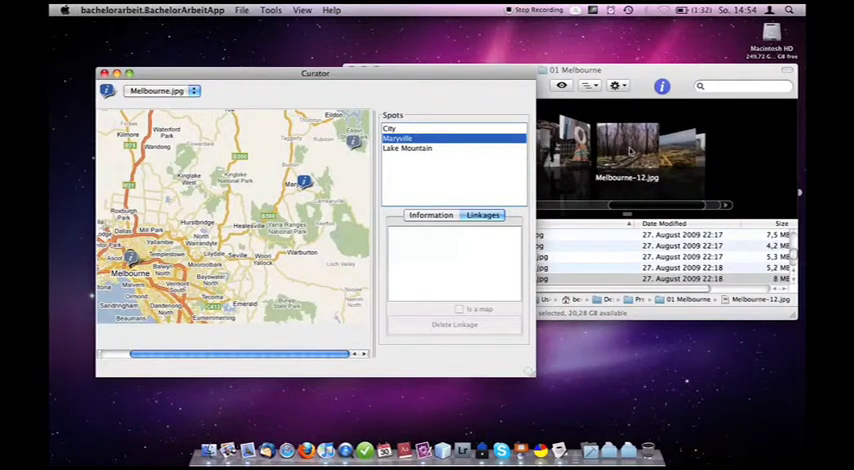
click(408, 148)
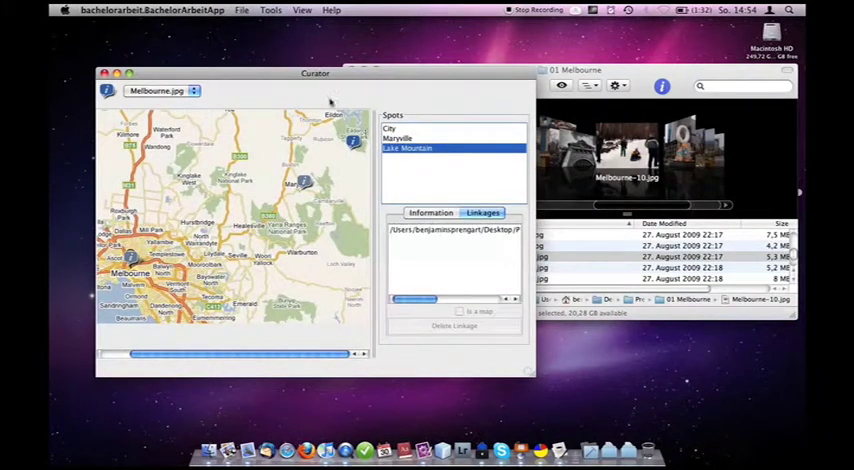
click(242, 10)
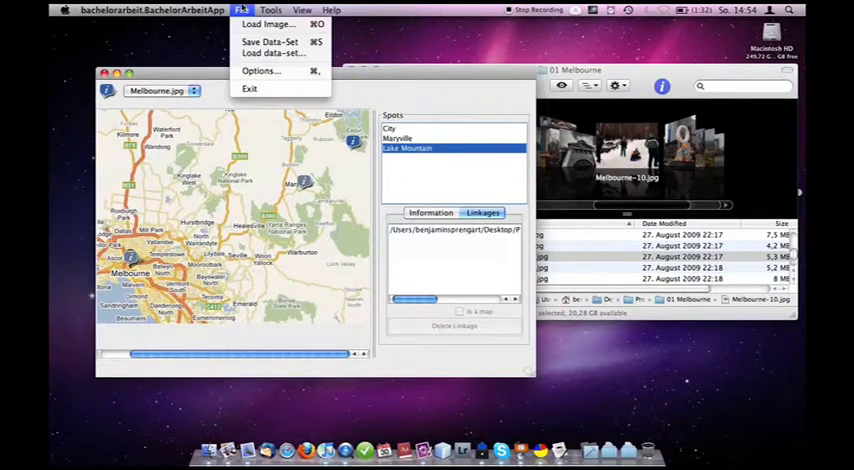